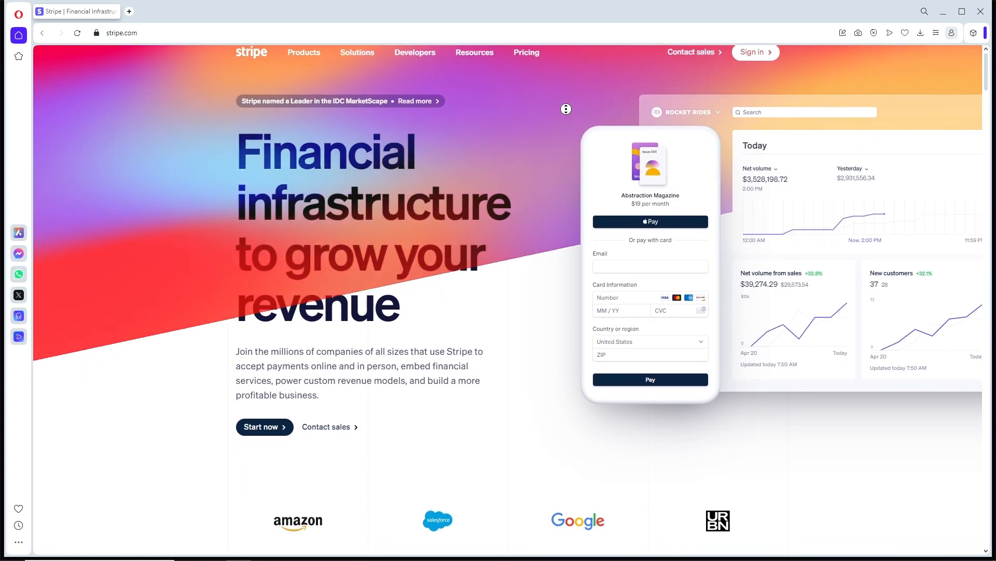
scroll("down", 3)
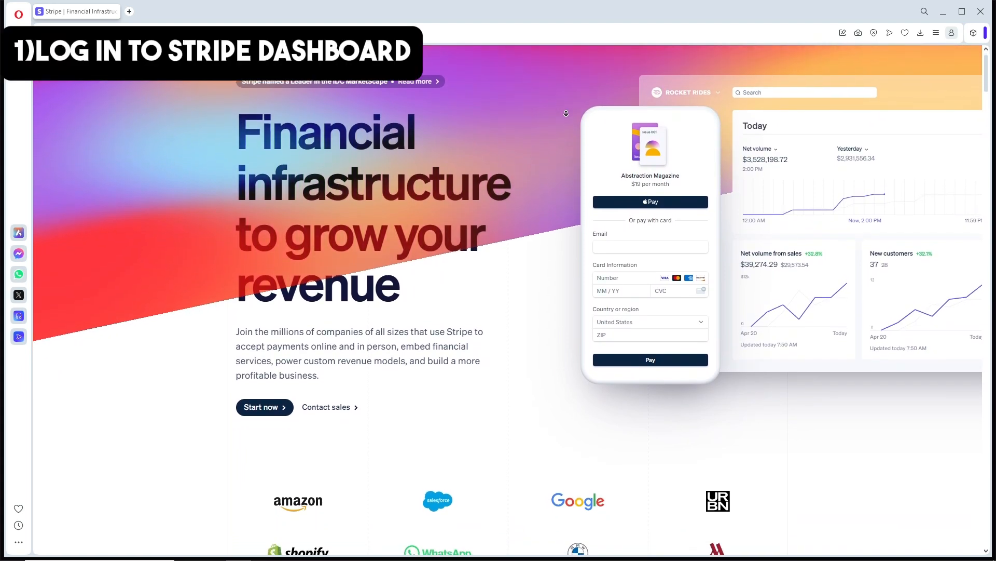
scroll("down", 3)
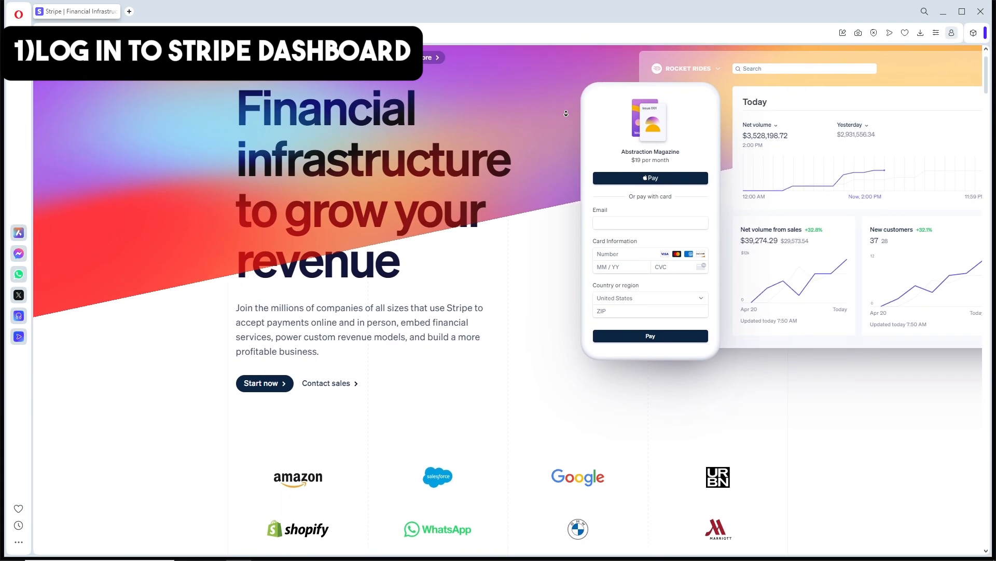
scroll("down", 3)
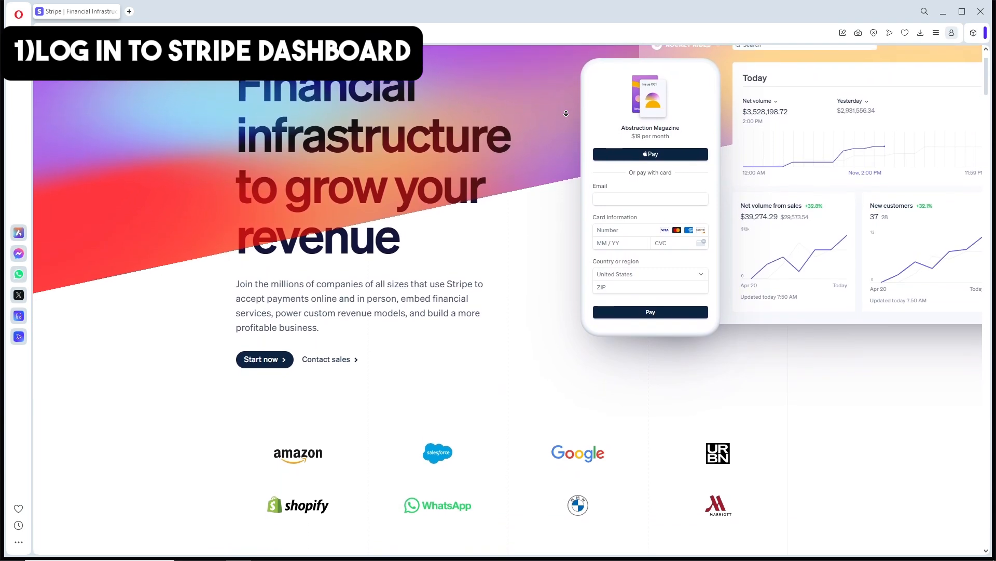
scroll("down", 3)
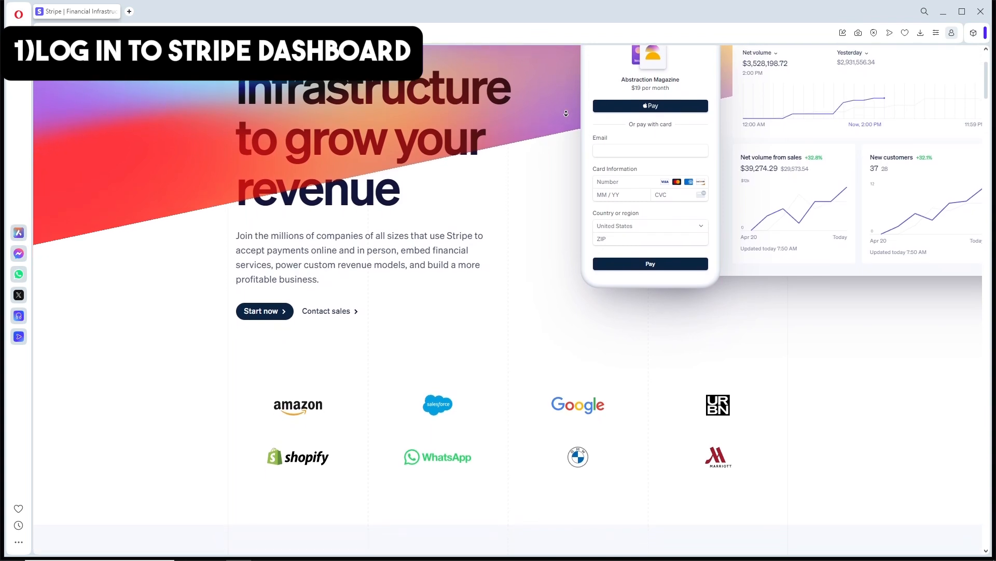
scroll("down", 3)
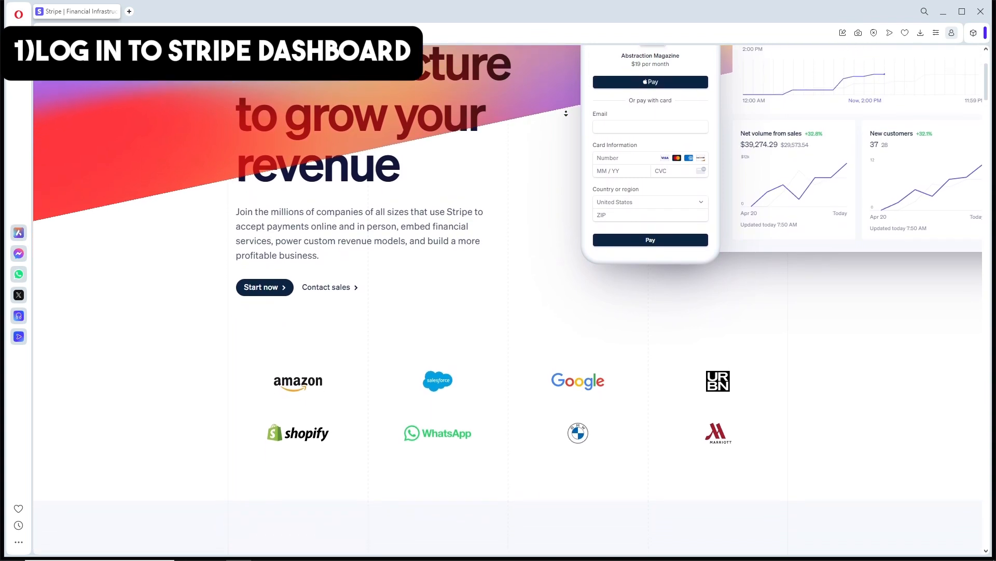
scroll("down", 3)
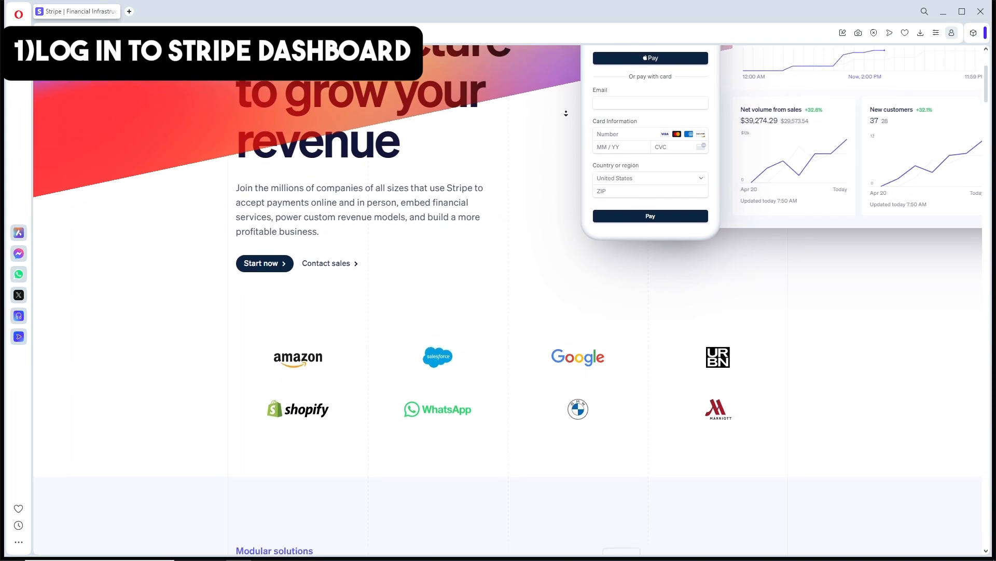
scroll("down", 3)
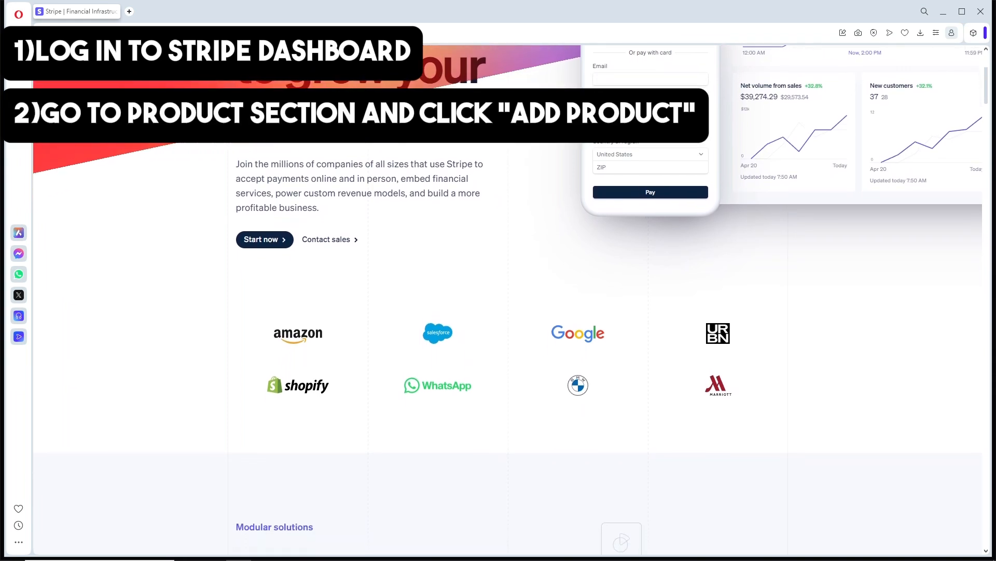
scroll("down", 3)
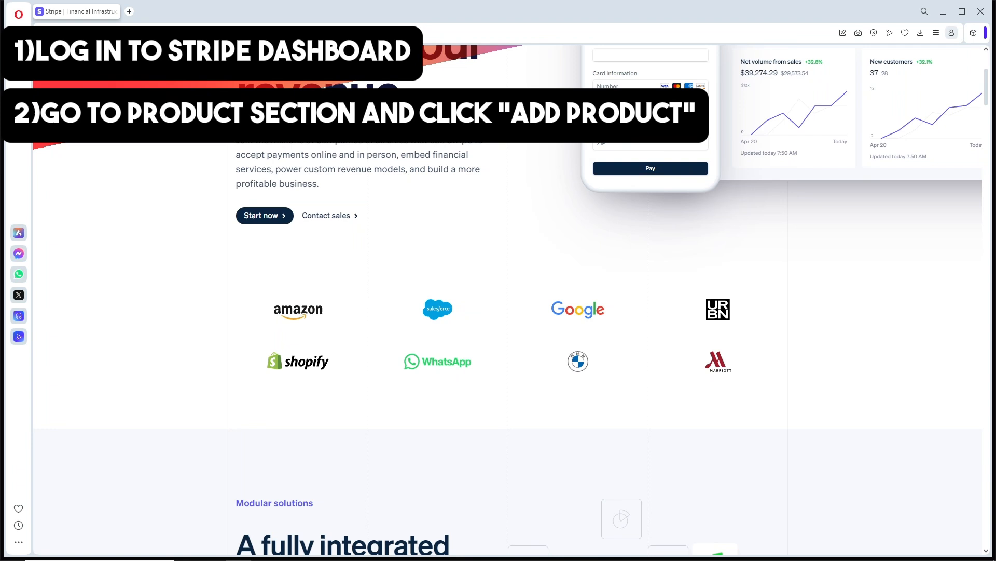
scroll("down", 3)
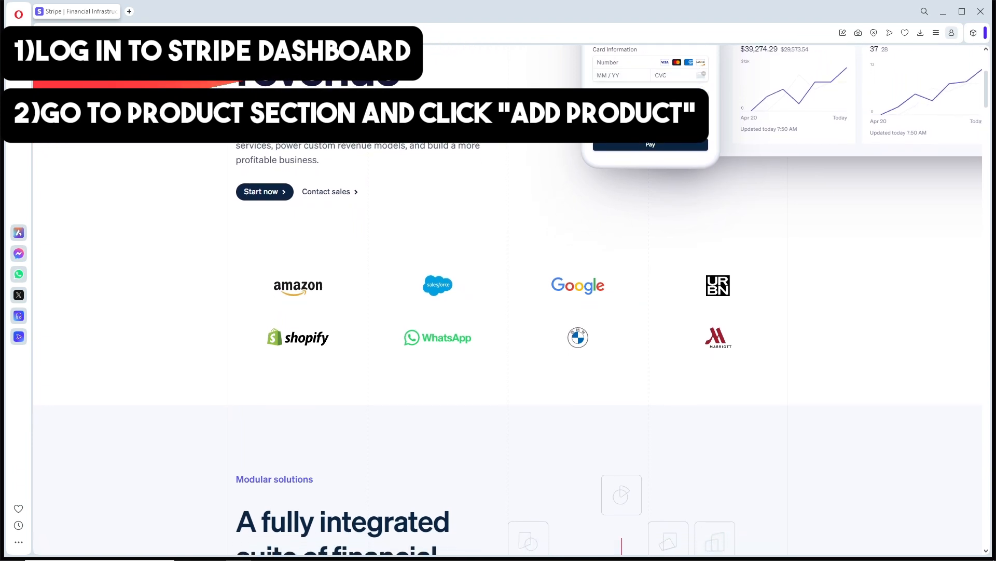
scroll("down", 3)
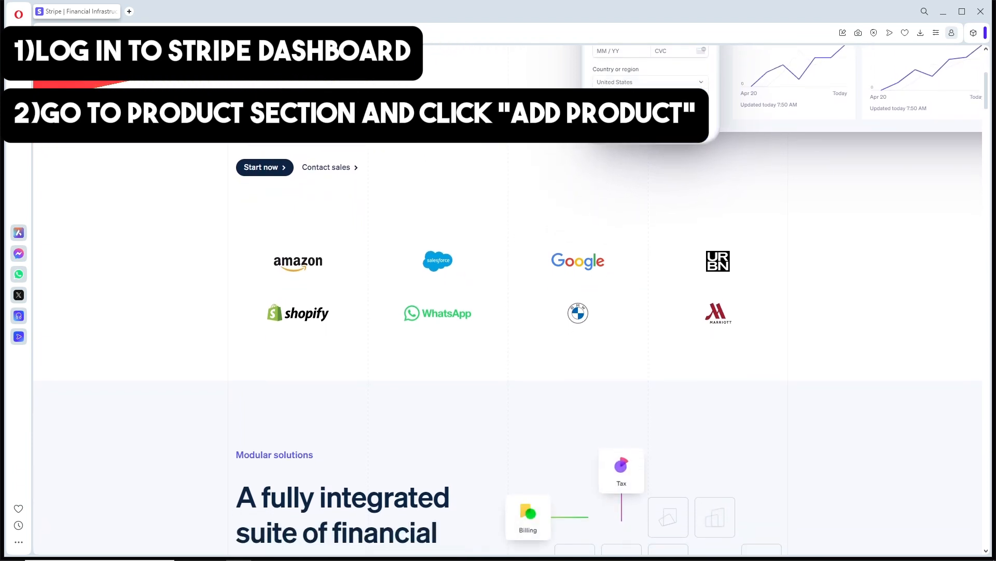
scroll("down", 3)
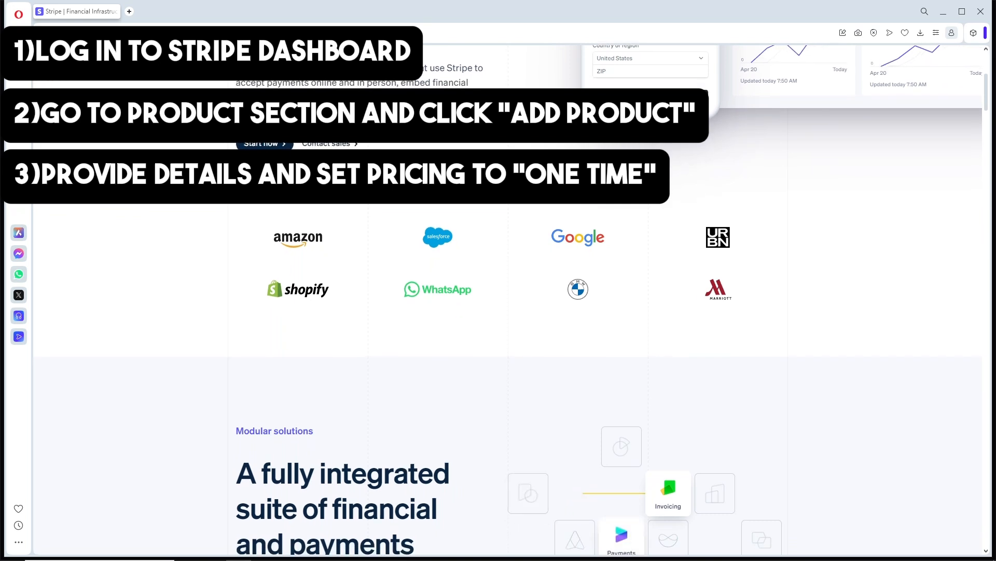
scroll("down", 3)
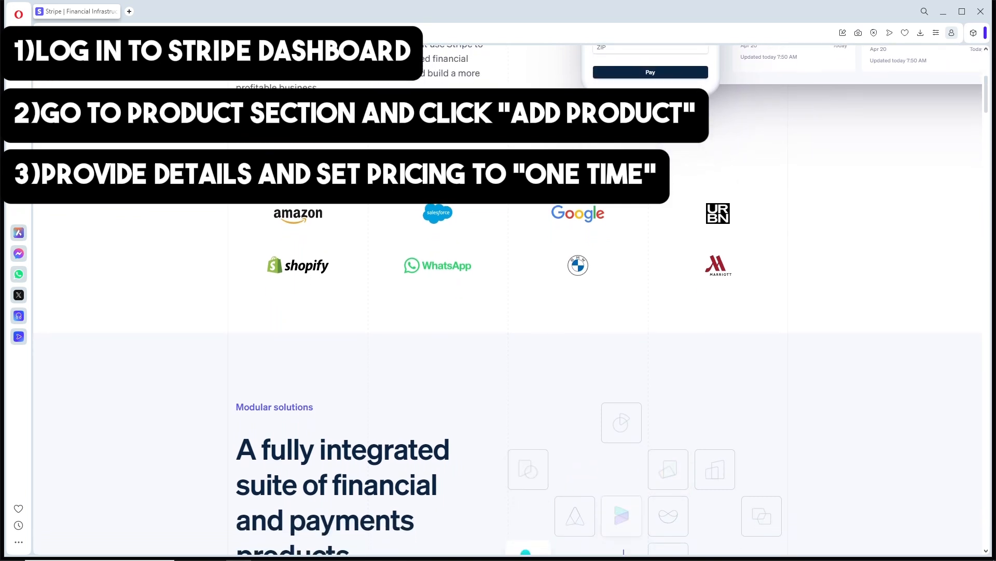
scroll("down", 3)
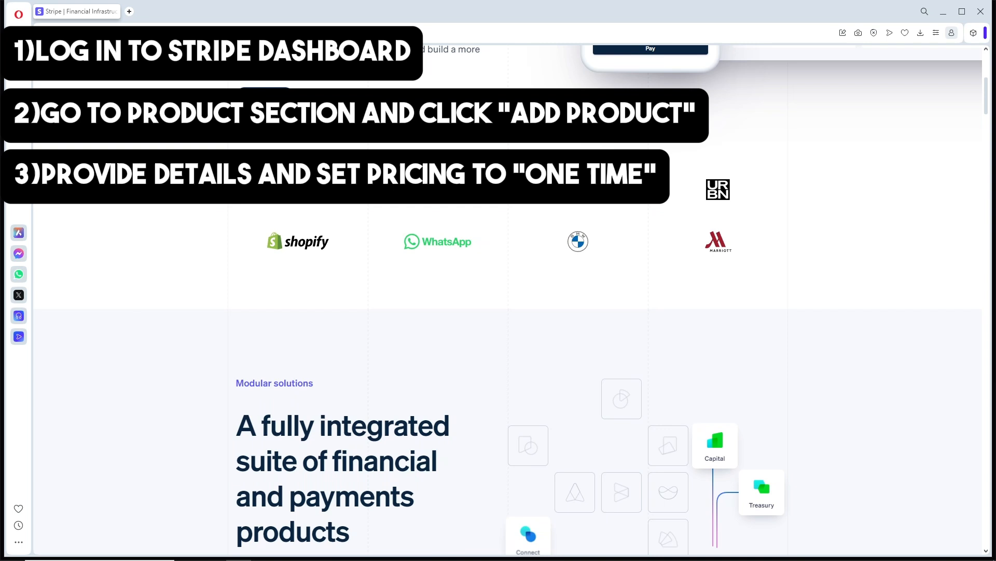
scroll("down", 3)
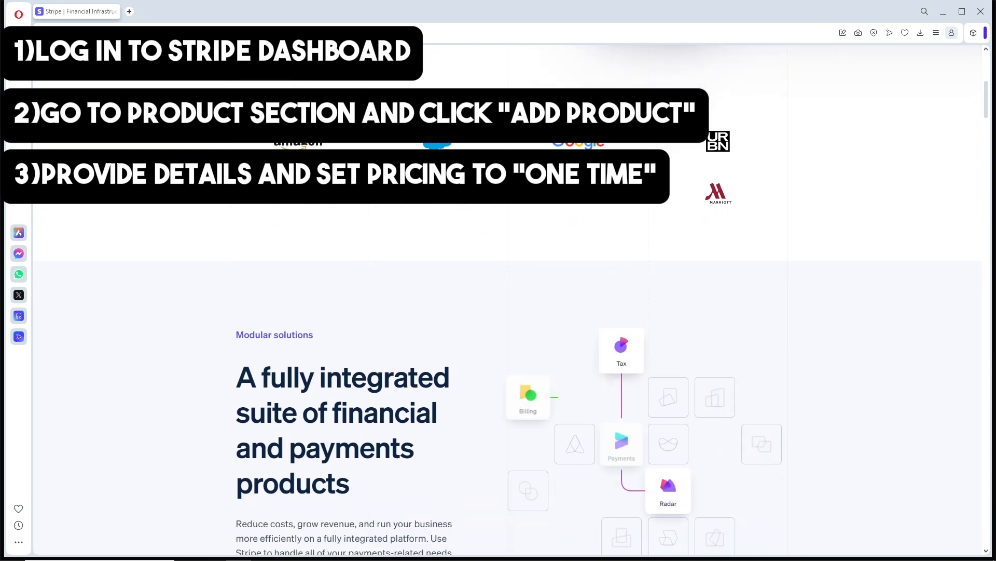
scroll("down", 3)
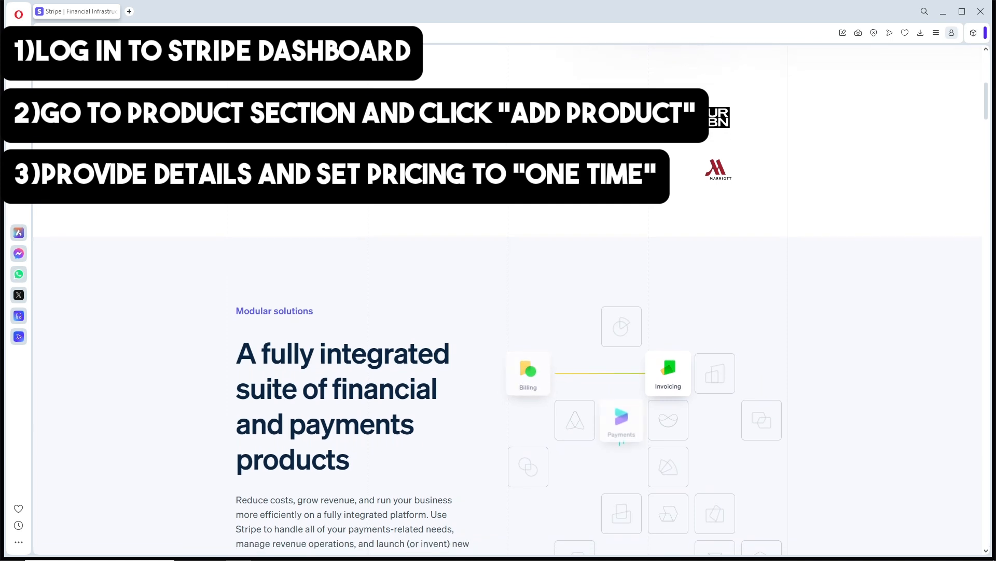
scroll("down", 3)
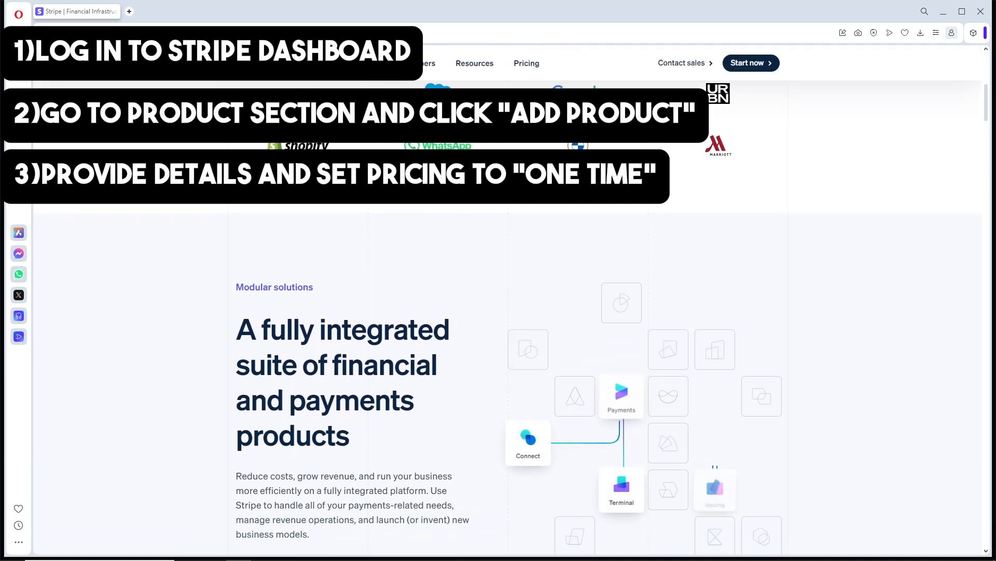
scroll("down", 3)
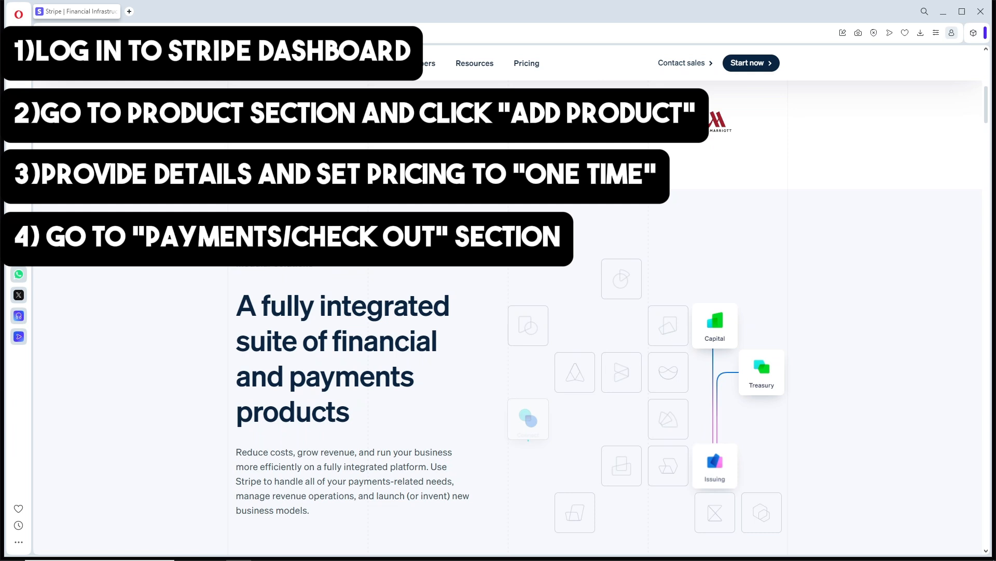
scroll("down", 3)
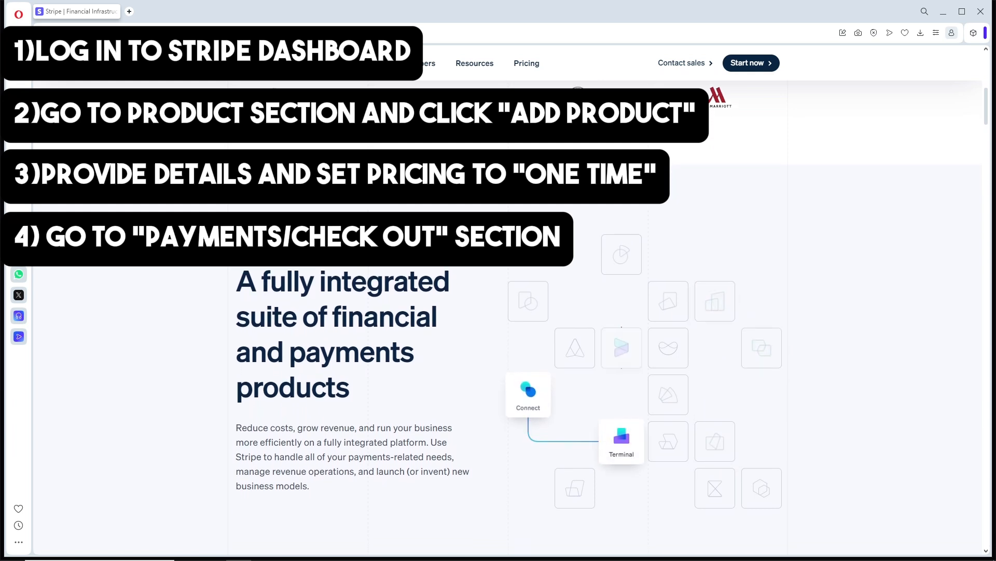
scroll("down", 3)
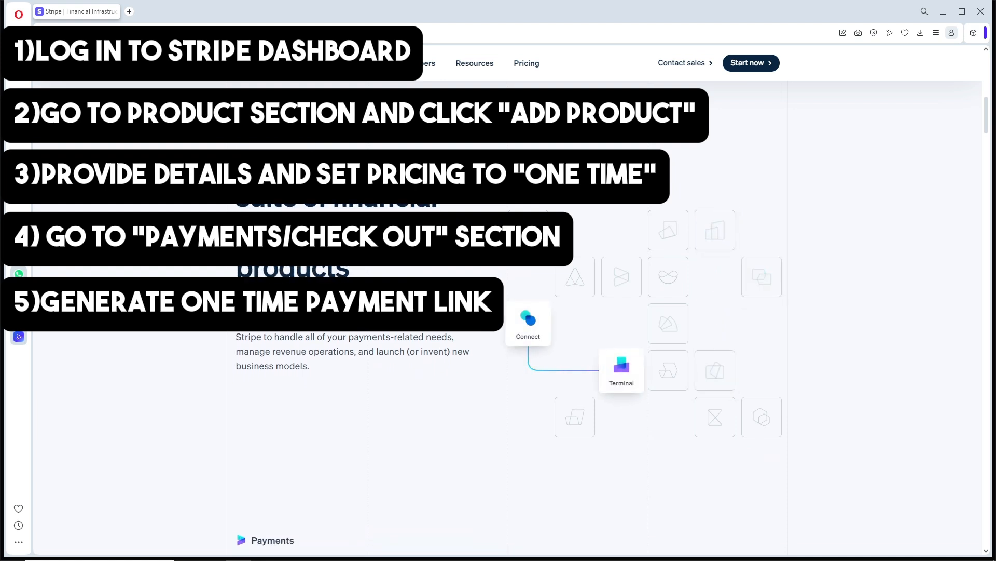
scroll("down", 3)
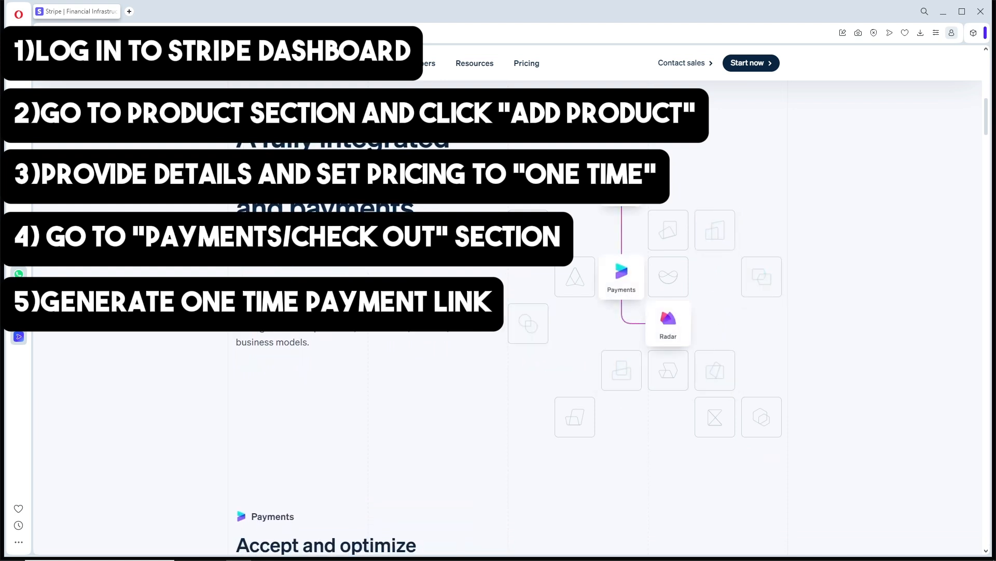
scroll("down", 3)
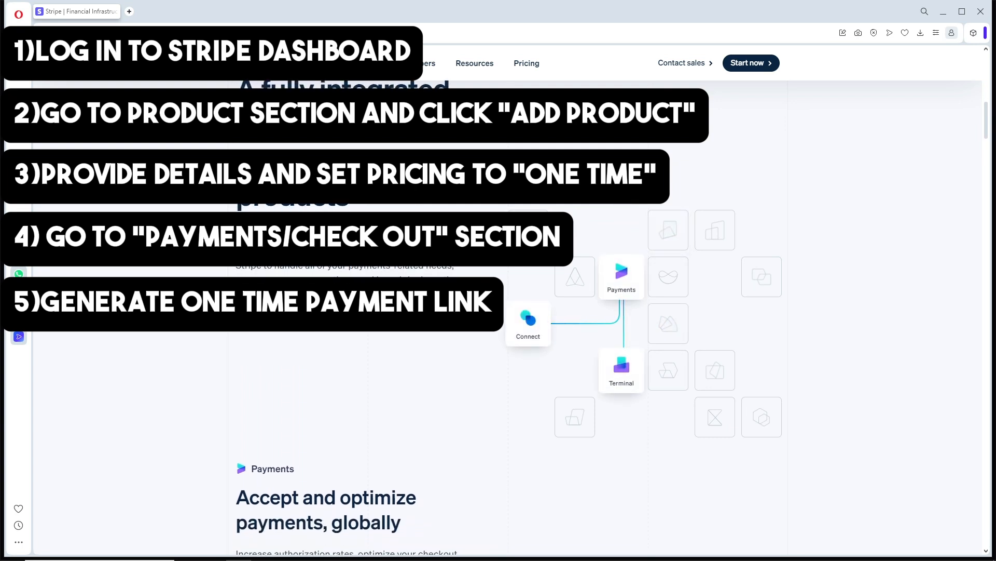
scroll("down", 3)
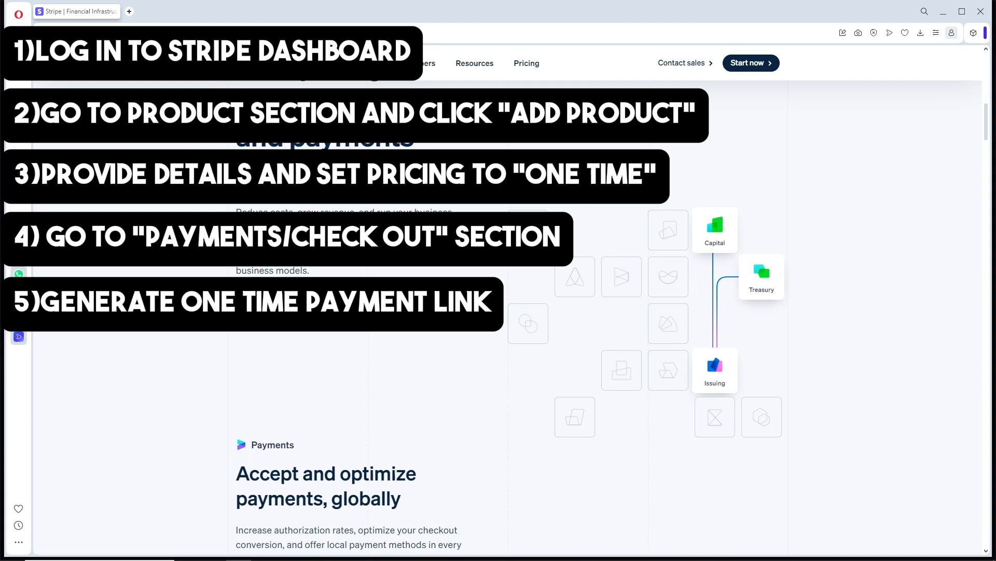
scroll("down", 3)
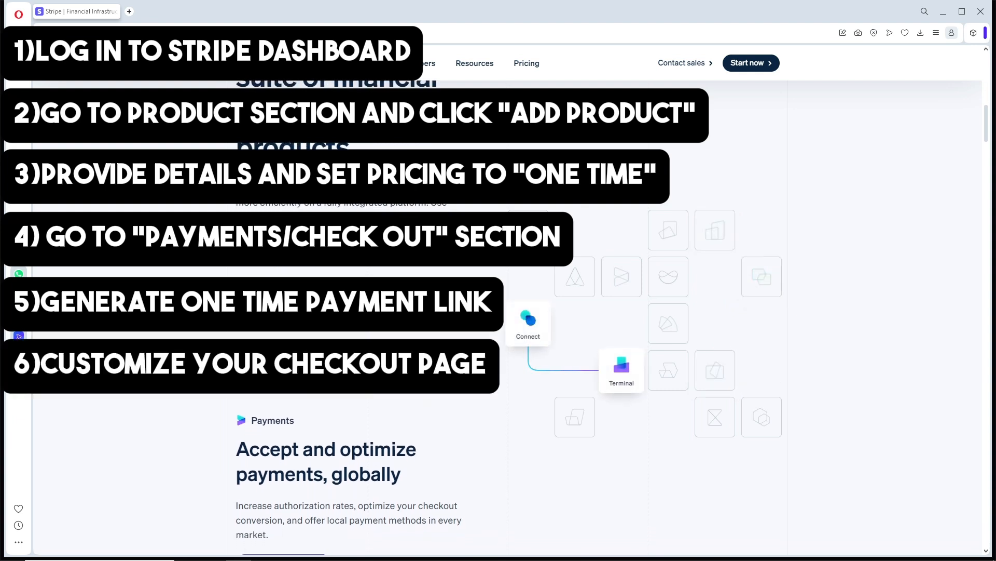
scroll("down", 3)
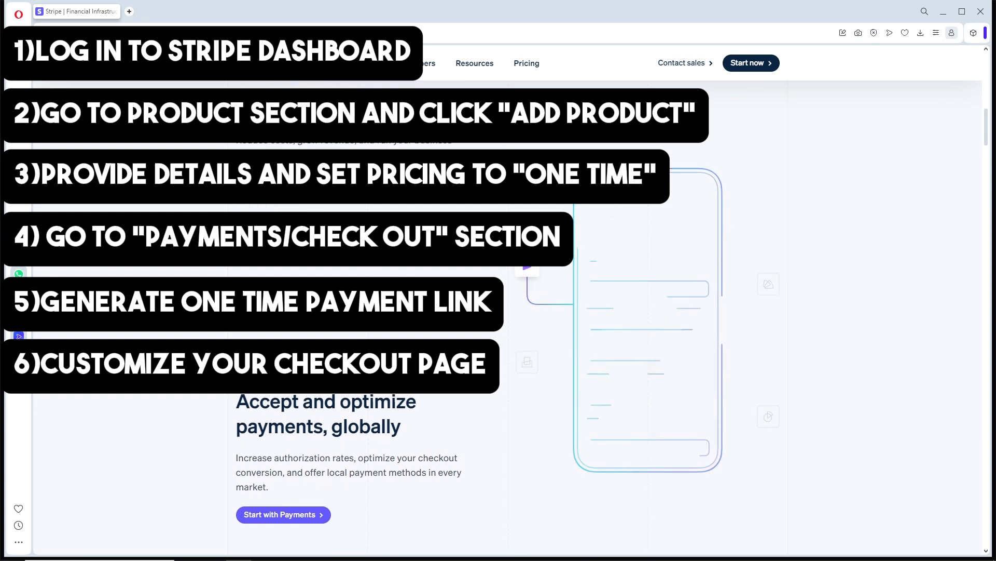
scroll("down", 3)
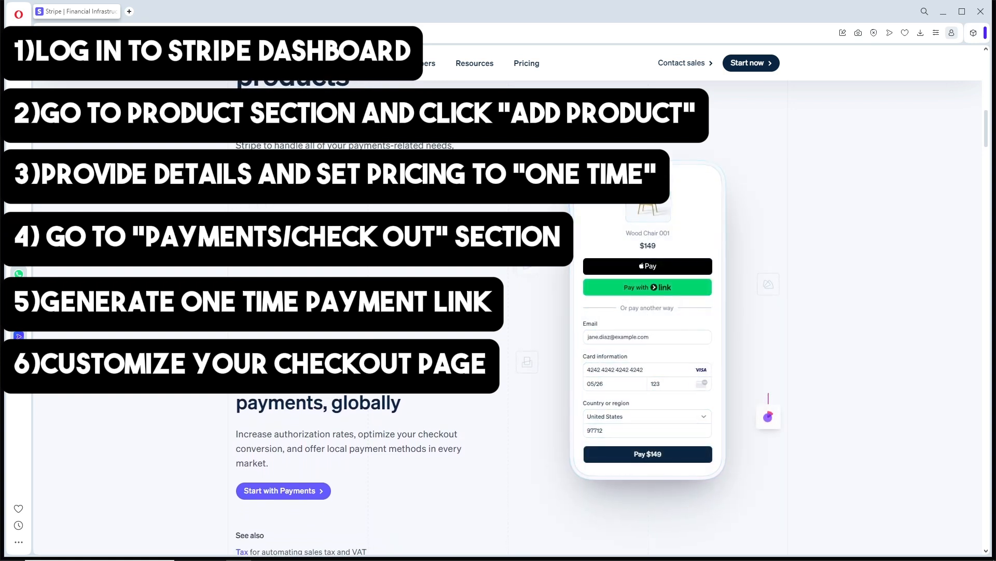